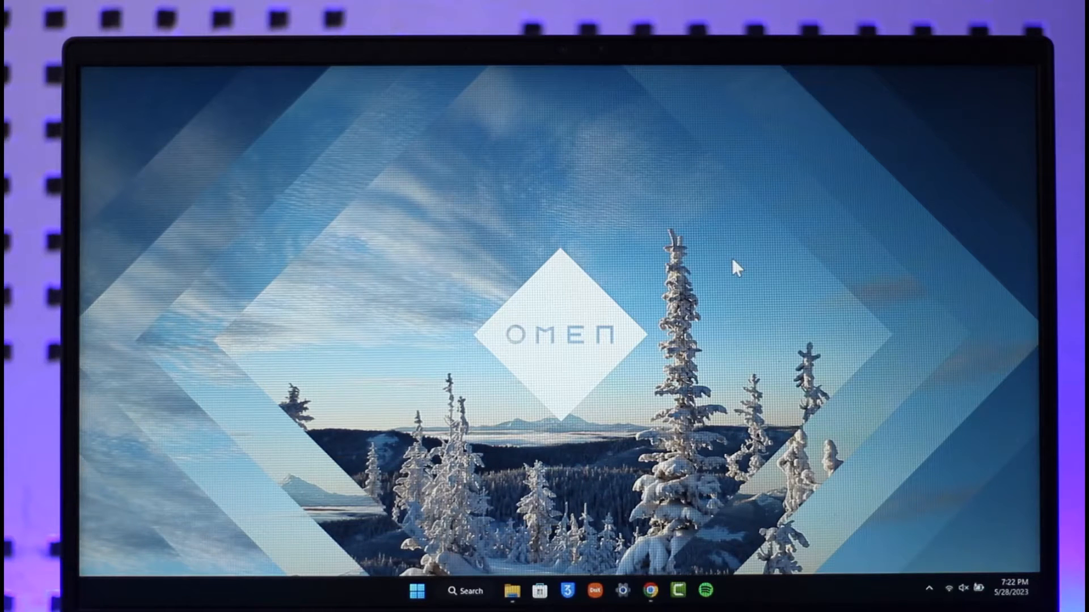
mouse_move(507, 168)
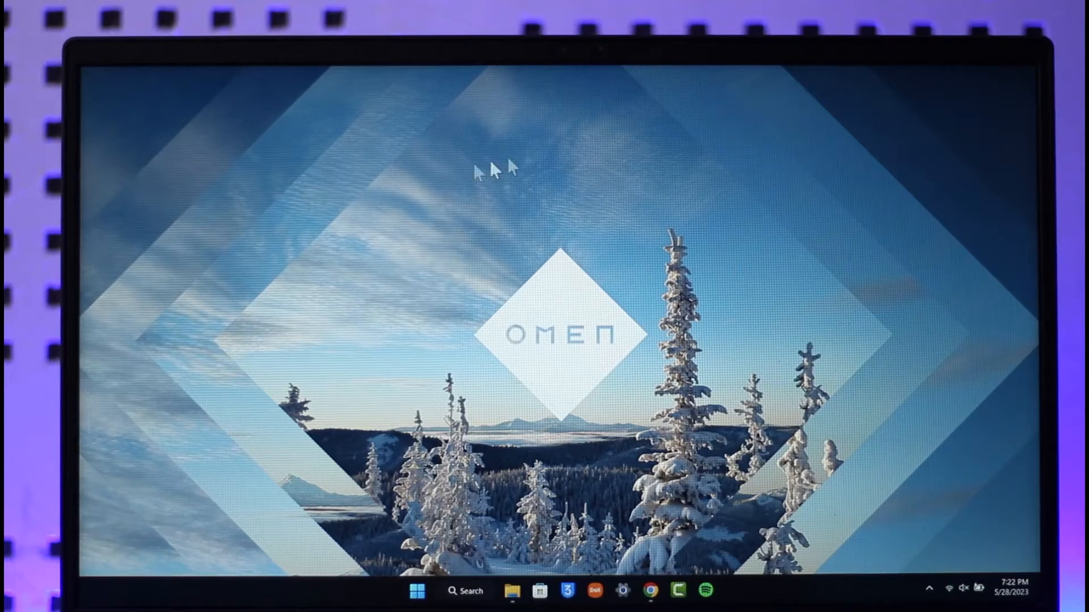
mouse_move(416, 212)
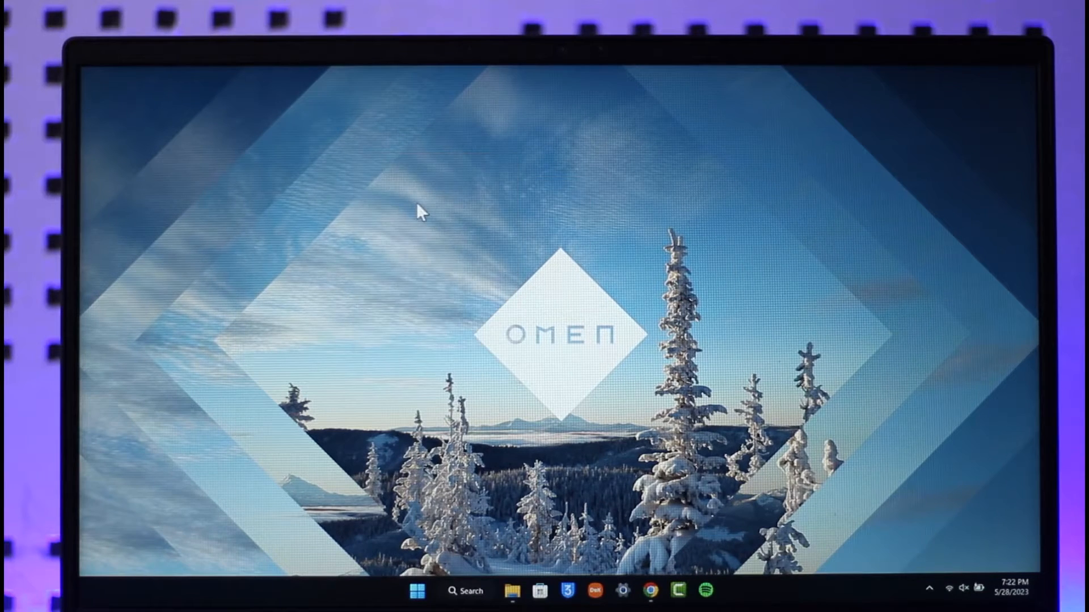
mouse_move(660, 586)
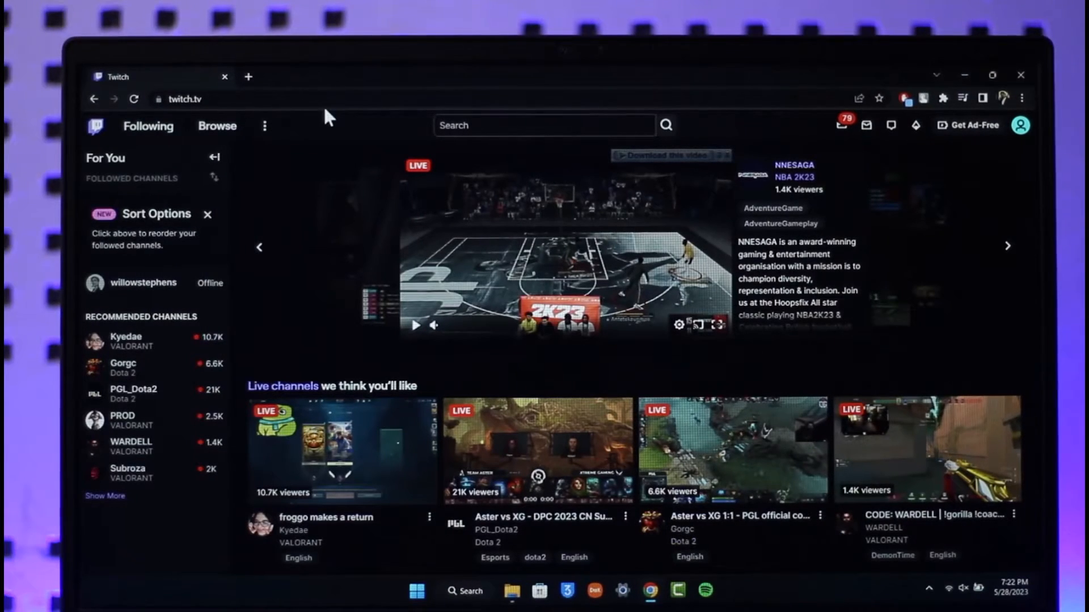
mouse_move(542, 163)
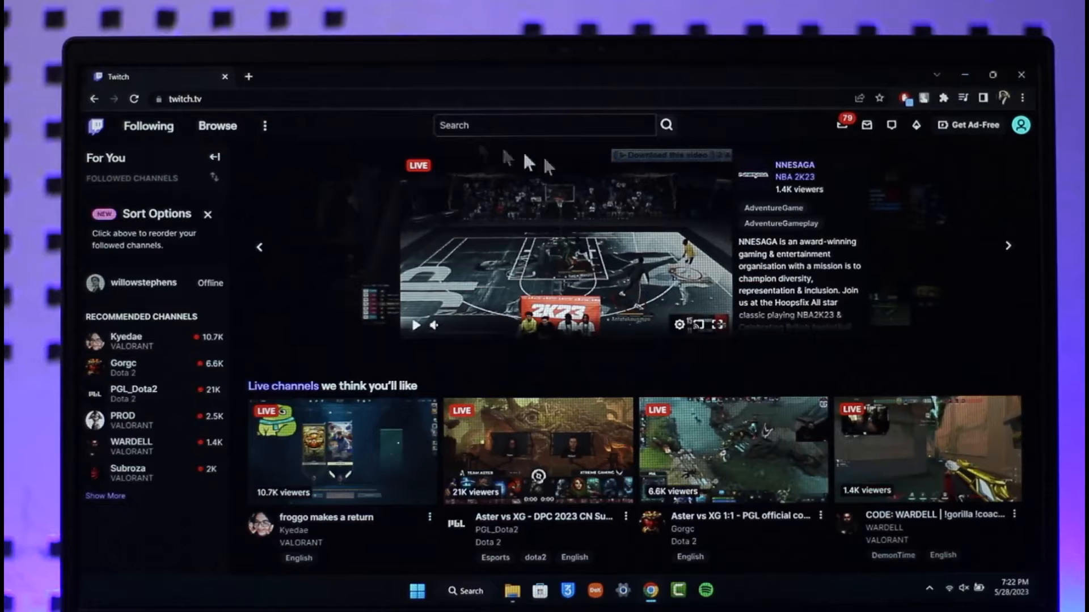
Show the signed-in account's menu from the profile avatar on the Twitch home page.
click(1019, 125)
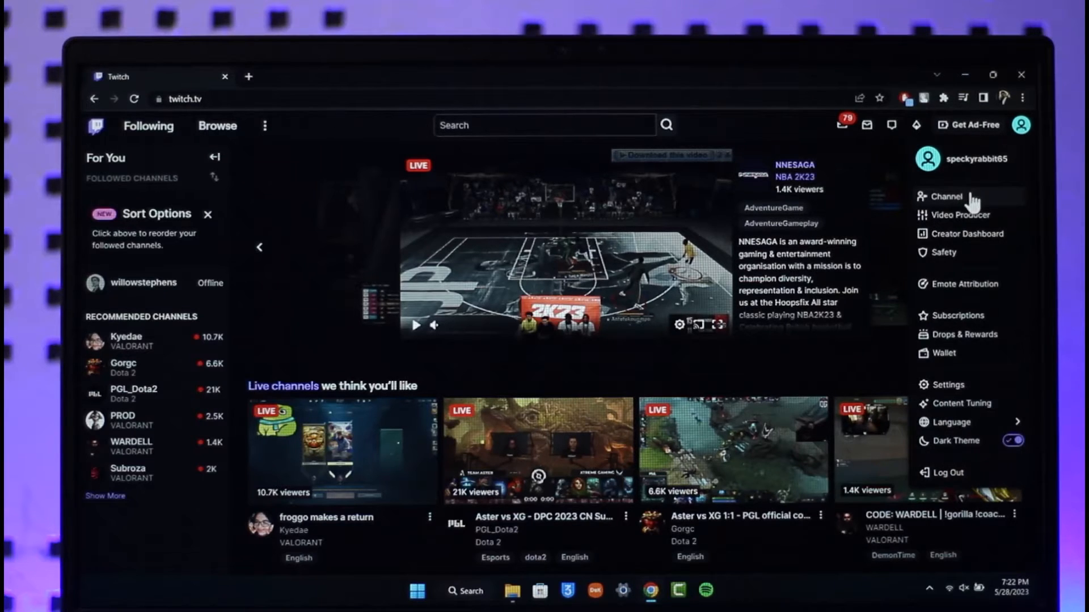
Go to my own channel page via the Channel option, showing it as offline.
click(946, 196)
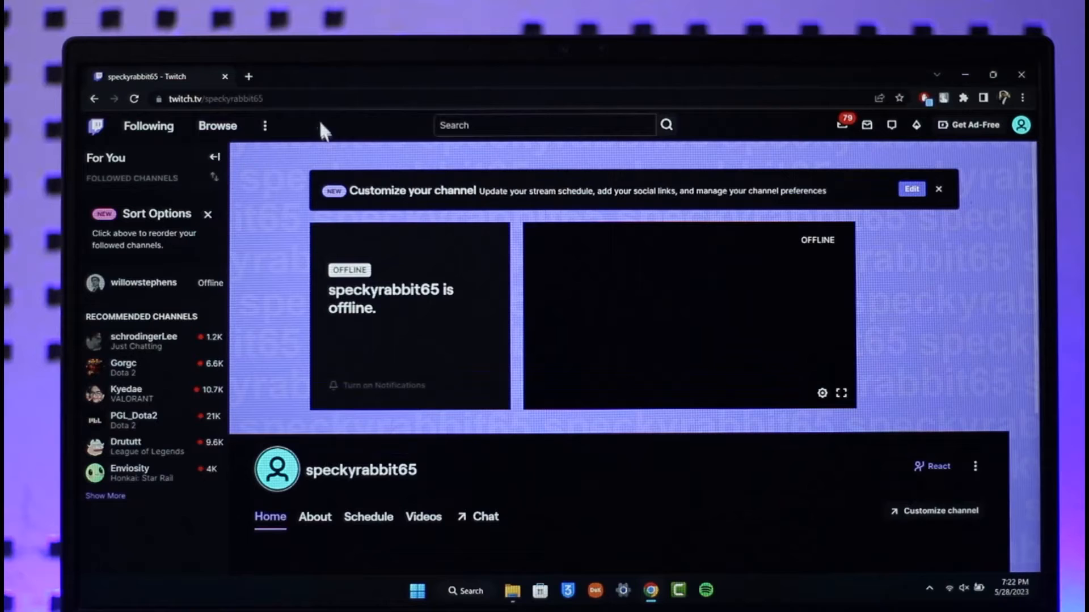
Select the channel's twitch.tv link in the address bar and bring up the Copy option.
click(215, 97)
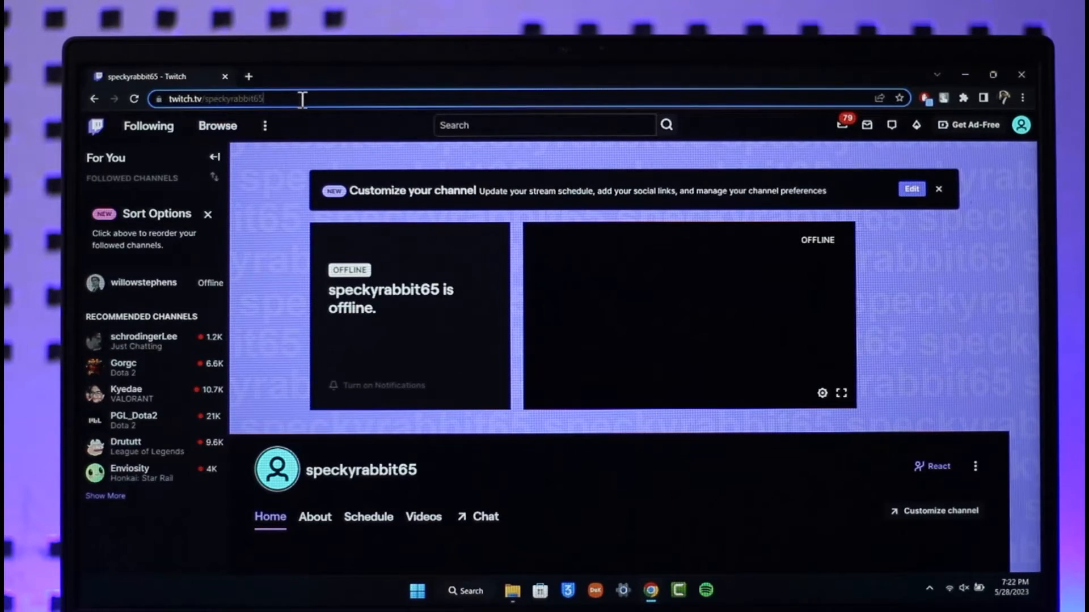
right_click(208, 99)
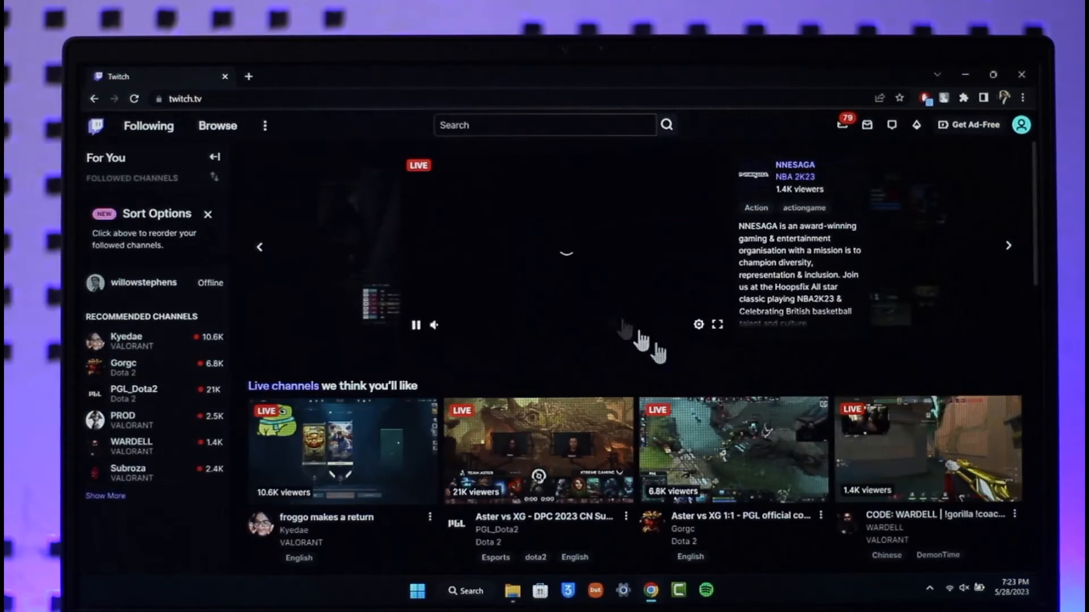
Pause the featured NBA 2K23 stream and advance the carousel twice to other live streams.
click(415, 325)
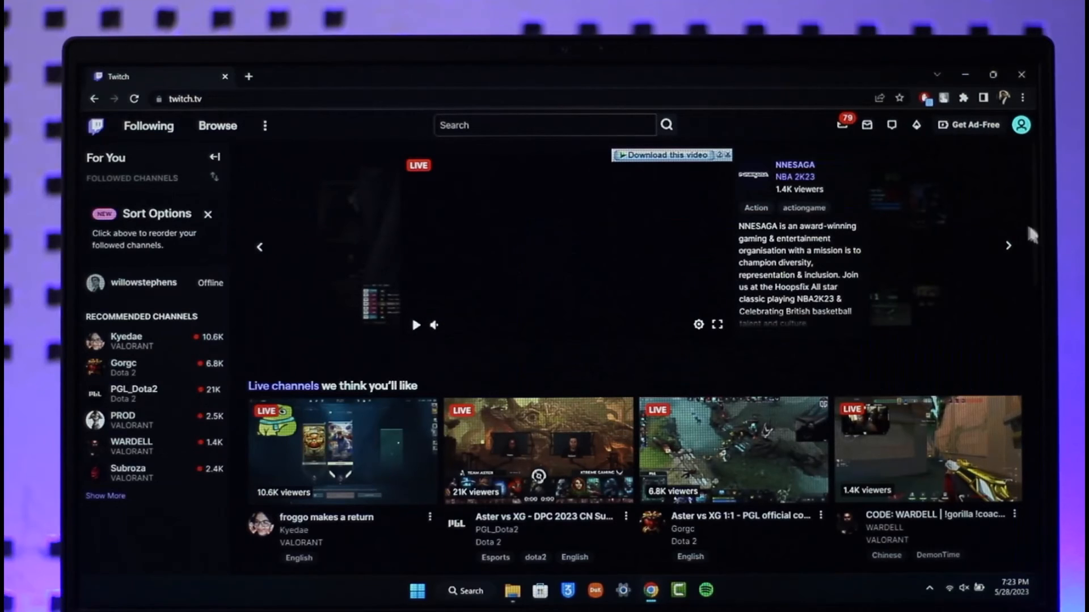
click(1007, 246)
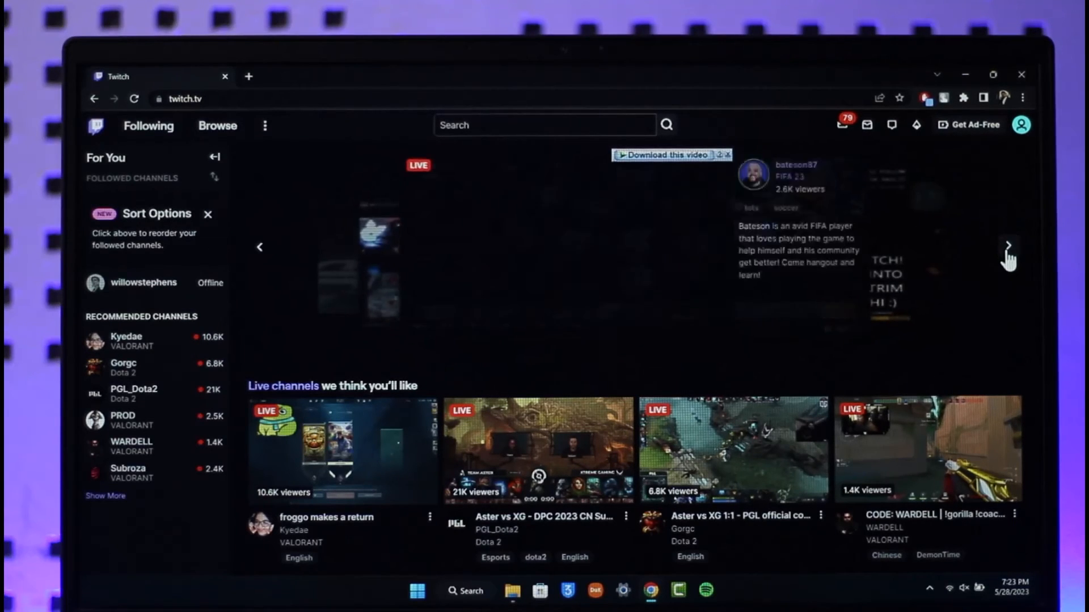
click(1009, 246)
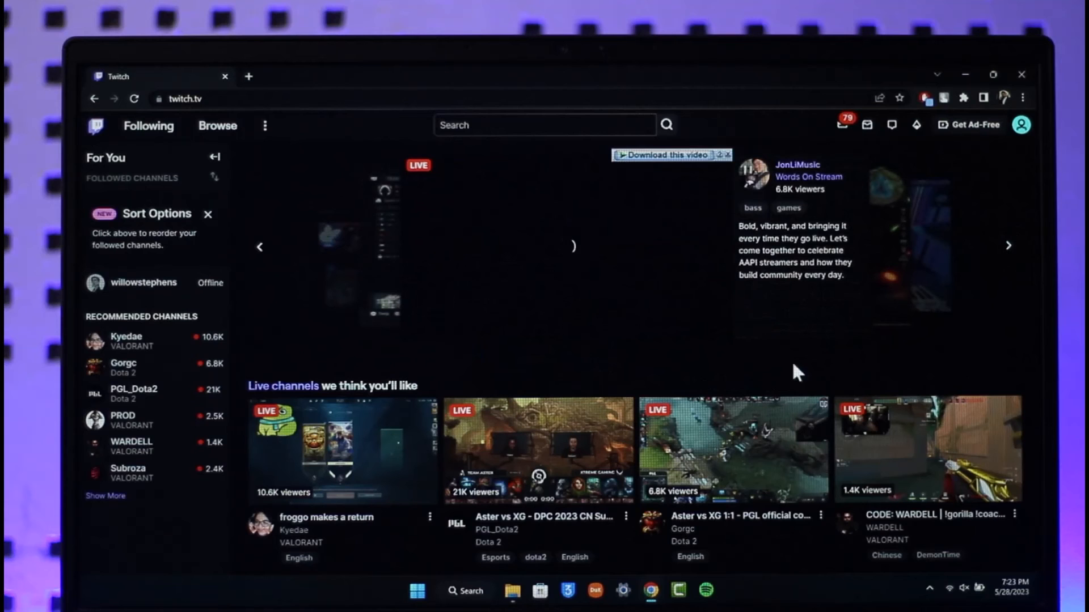